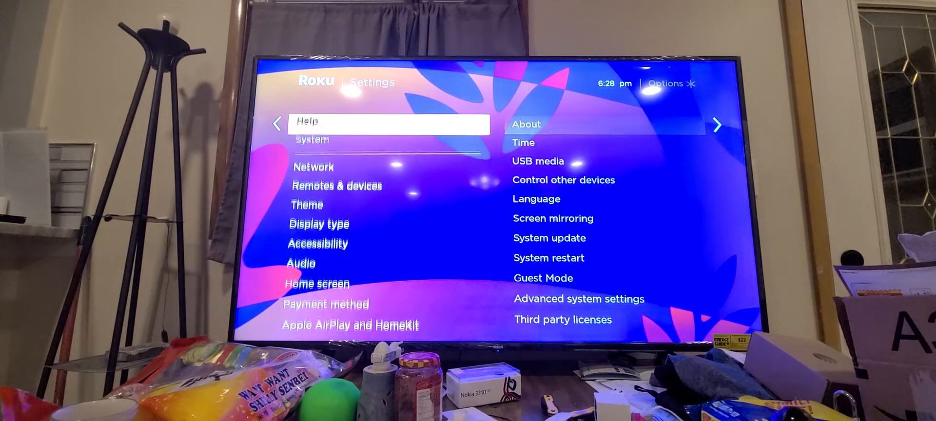
scroll(up, 3)
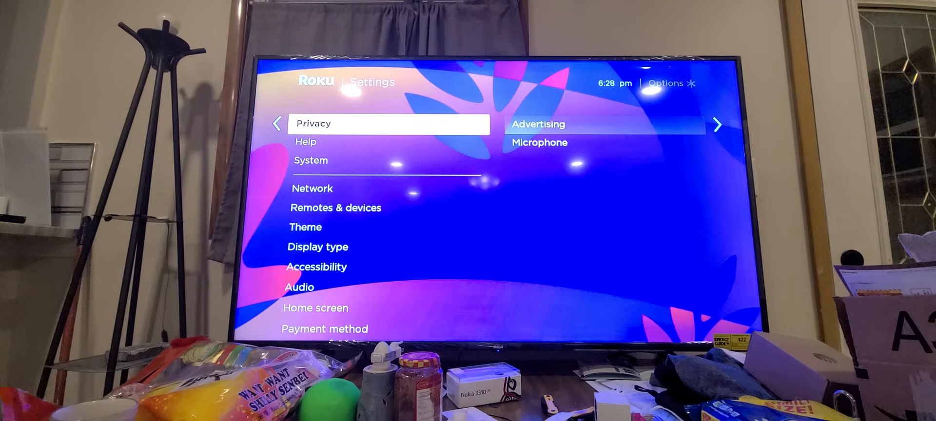